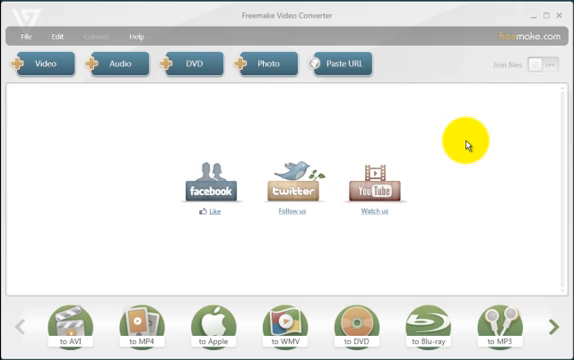
mouse_move(460, 82)
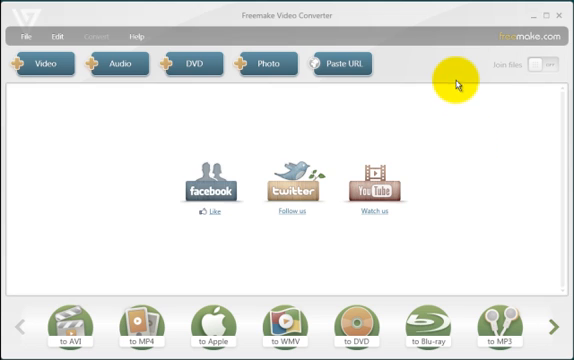
mouse_move(148, 124)
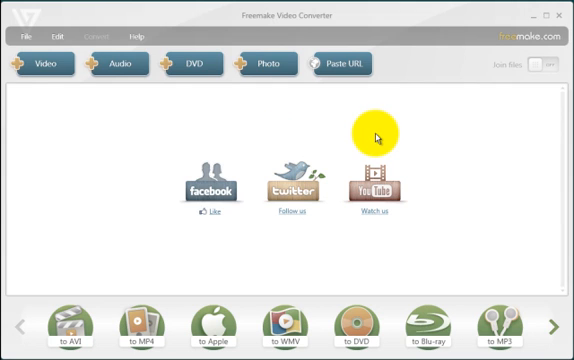
mouse_move(268, 110)
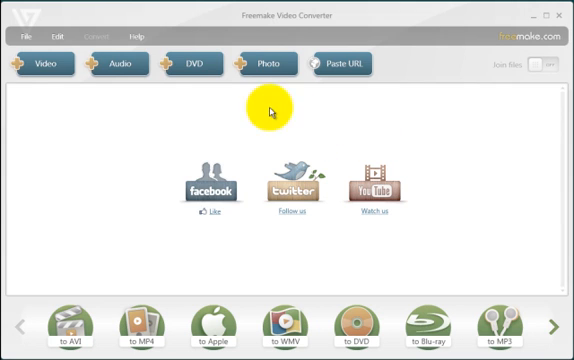
- Load the BATMAN_BEGINS DVD and add its 02:19:52 Title 1 to the conversion list
click(190, 64)
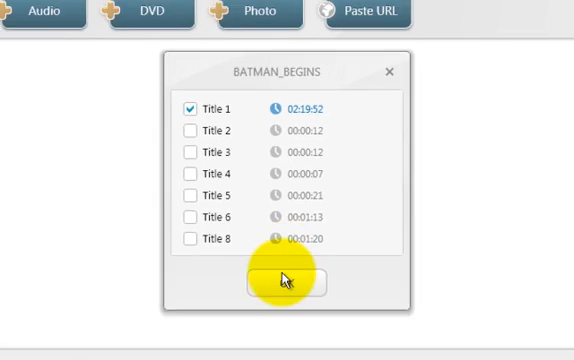
click(288, 284)
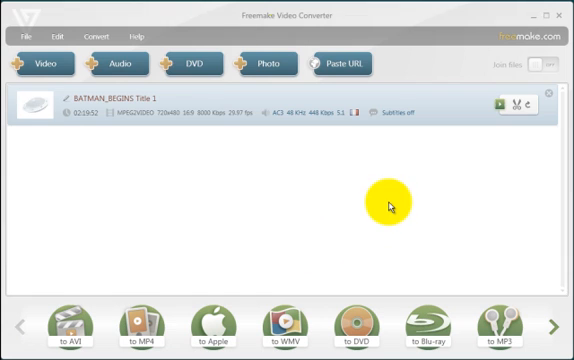
mouse_move(104, 118)
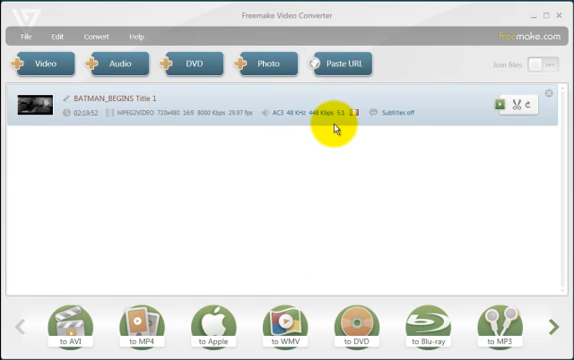
mouse_move(100, 136)
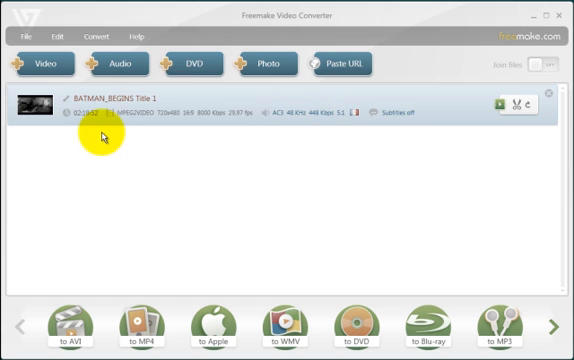
mouse_move(262, 208)
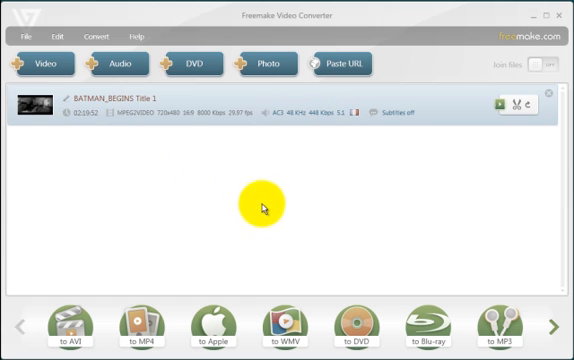
mouse_move(508, 324)
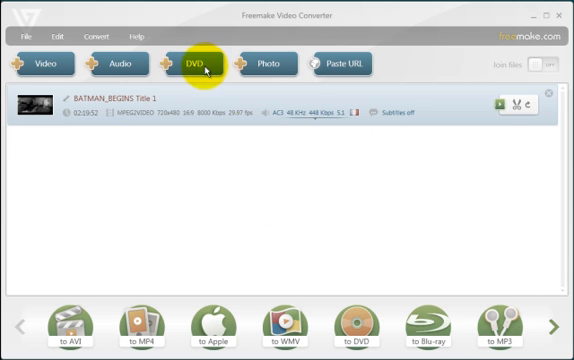
mouse_move(360, 204)
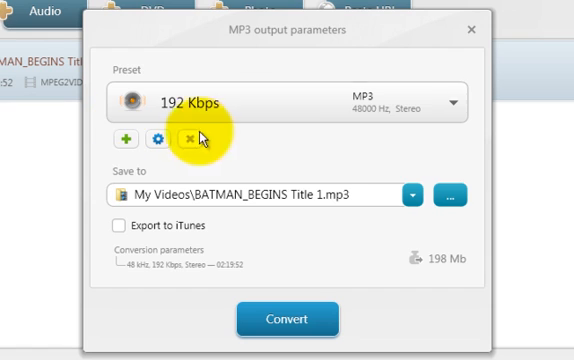
mouse_move(316, 168)
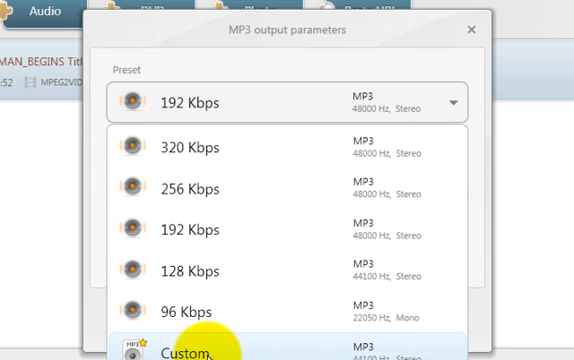
- Choose a Custom MP3 preset at 96 Kbps, 44100 Hz stereo for Title 1
click(200, 350)
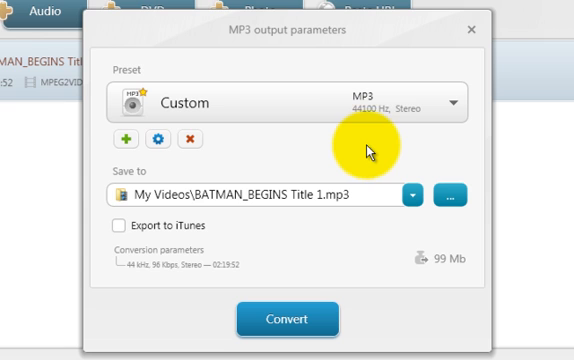
mouse_move(340, 112)
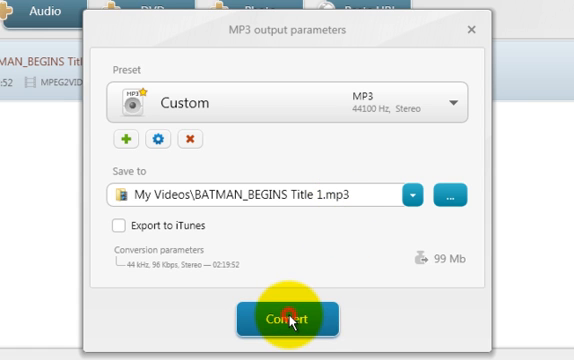
- Begin converting Title 1 to the 96 Kbps stereo MP3 file
click(288, 316)
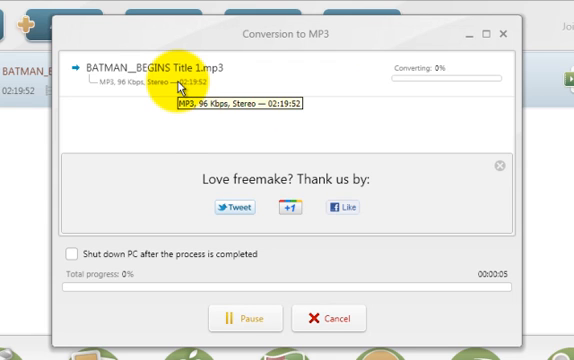
mouse_move(166, 128)
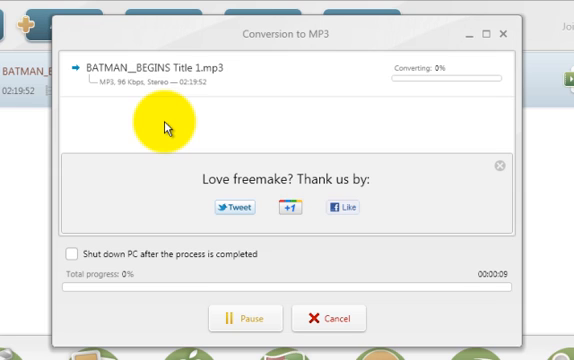
mouse_move(224, 76)
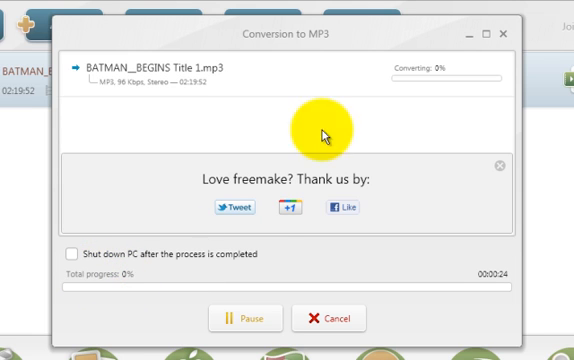
mouse_move(430, 76)
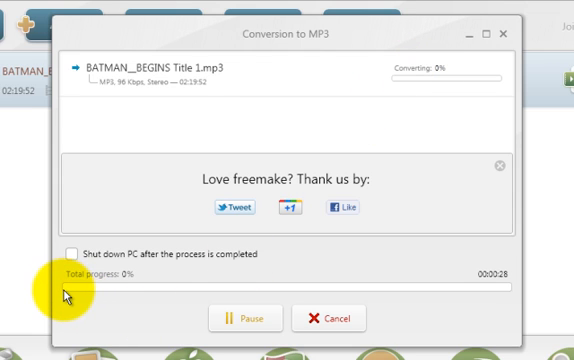
mouse_move(124, 292)
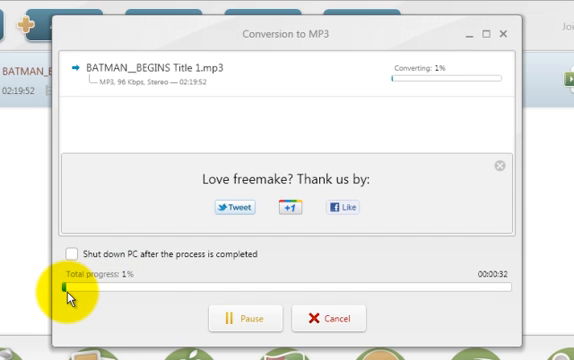
mouse_move(126, 292)
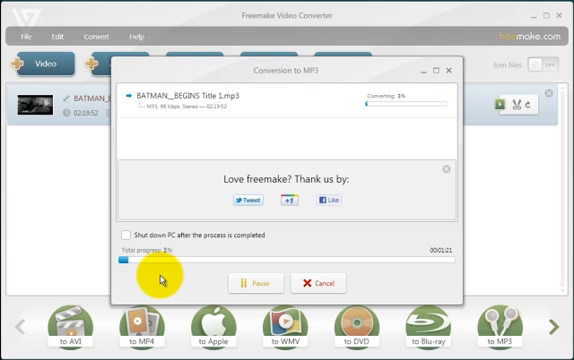
mouse_move(292, 36)
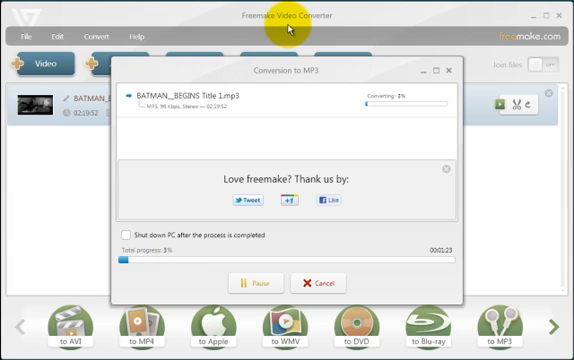
mouse_move(250, 110)
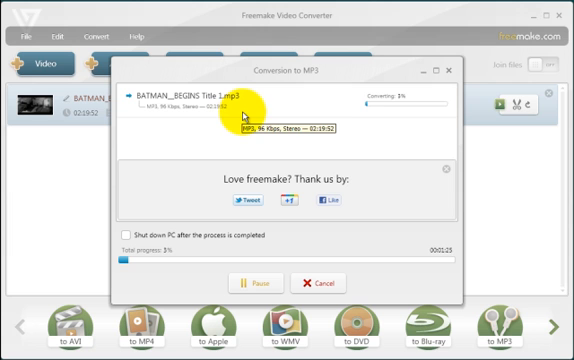